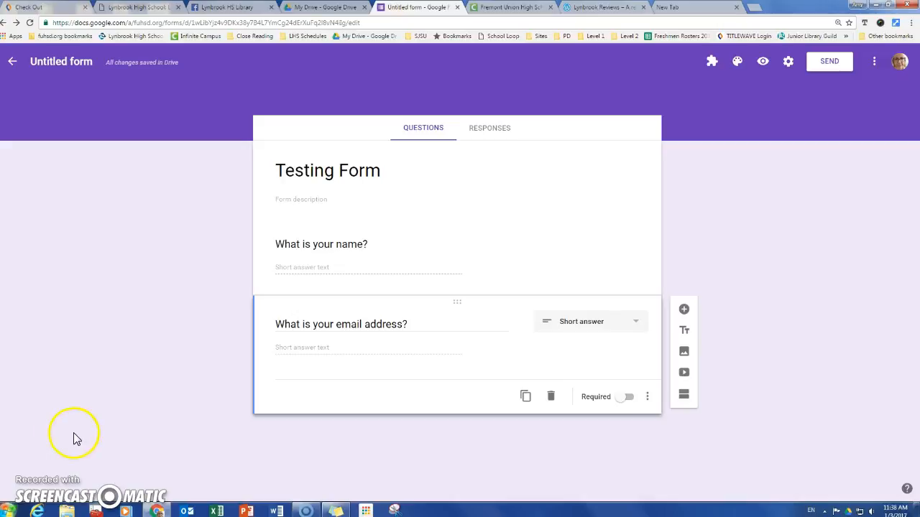
mouse_move(77, 439)
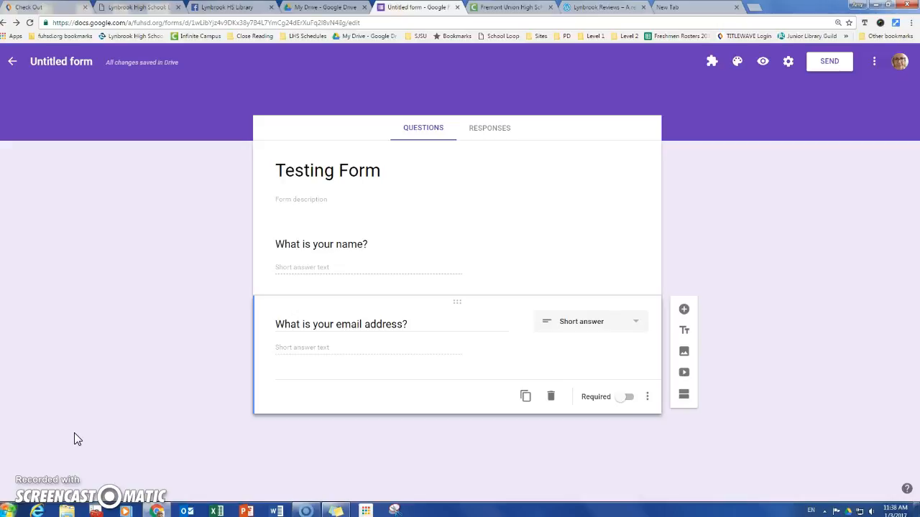
mouse_move(500, 128)
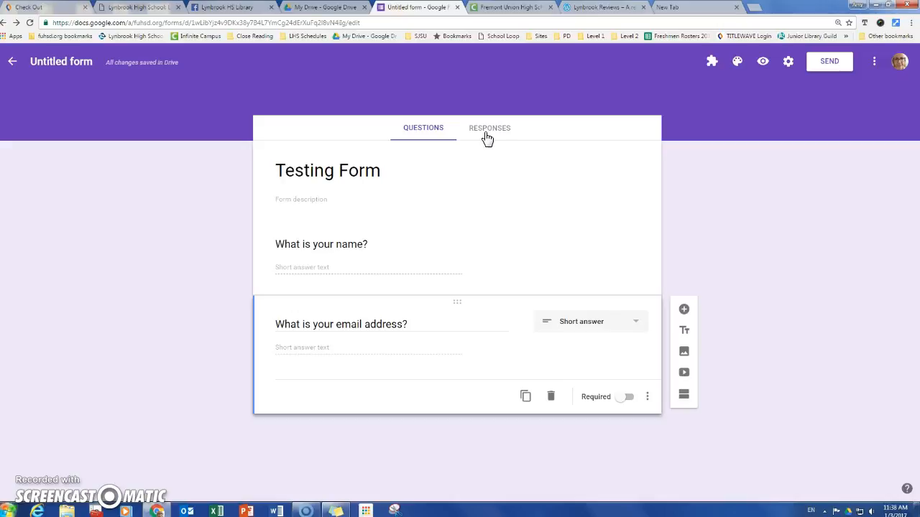
mouse_move(815, 229)
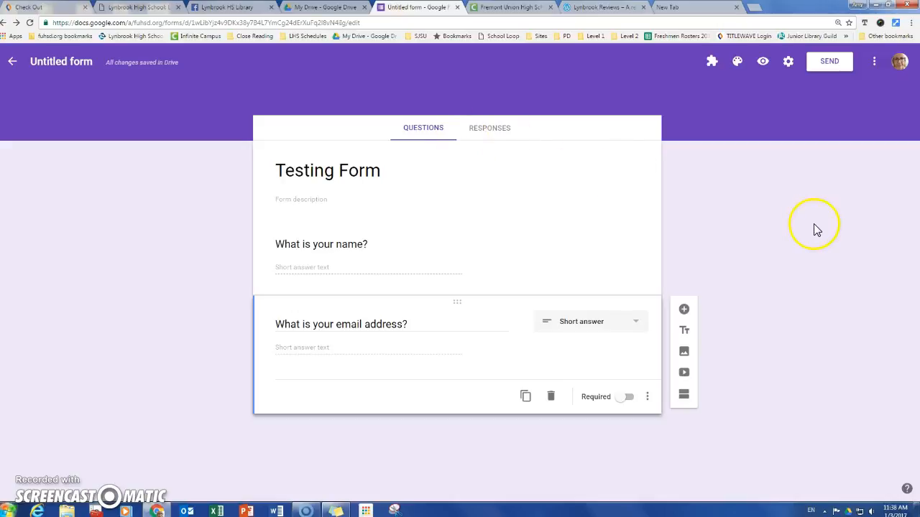
mouse_move(803, 192)
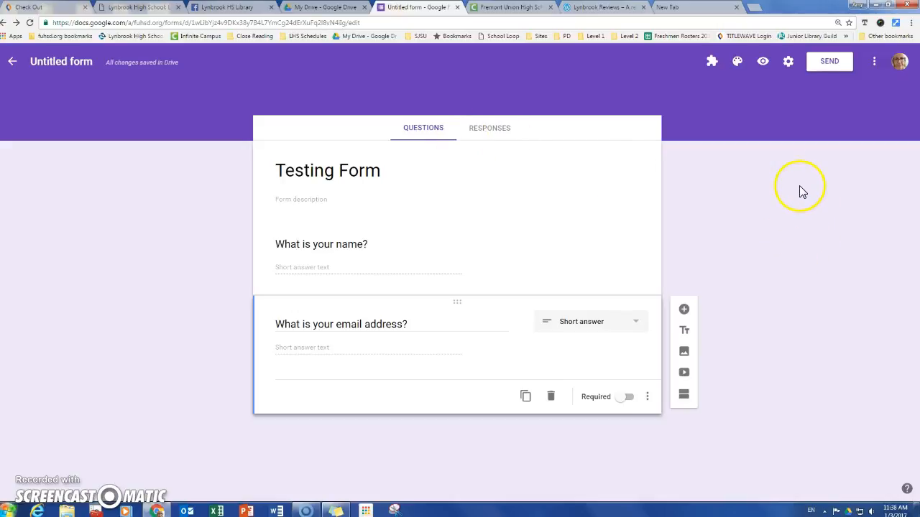
mouse_move(861, 134)
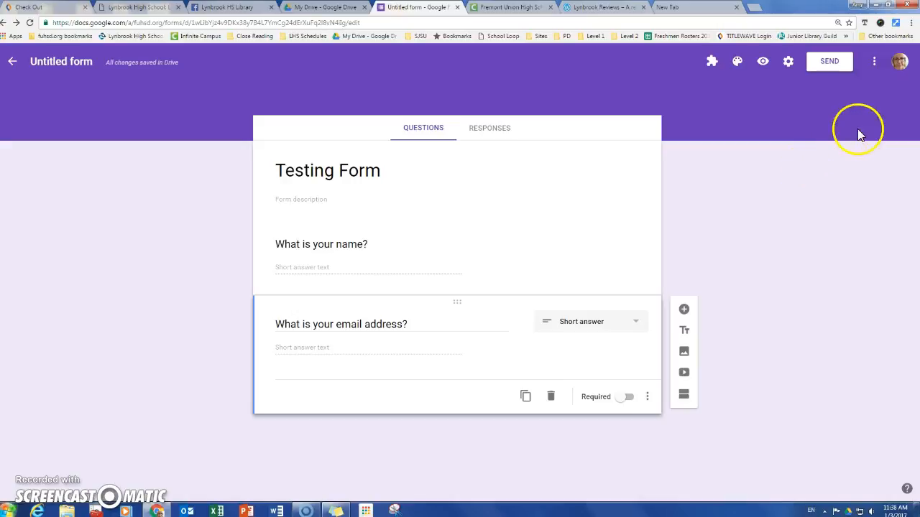
mouse_move(874, 61)
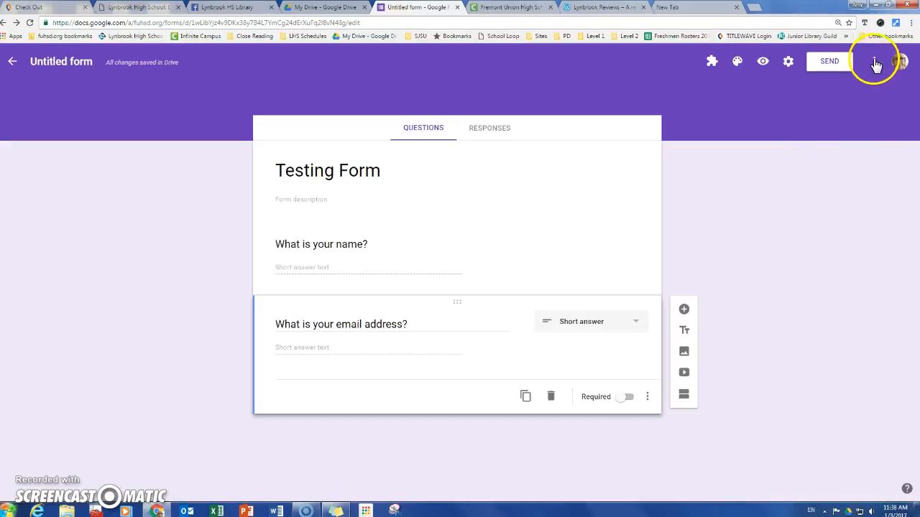
mouse_move(876, 64)
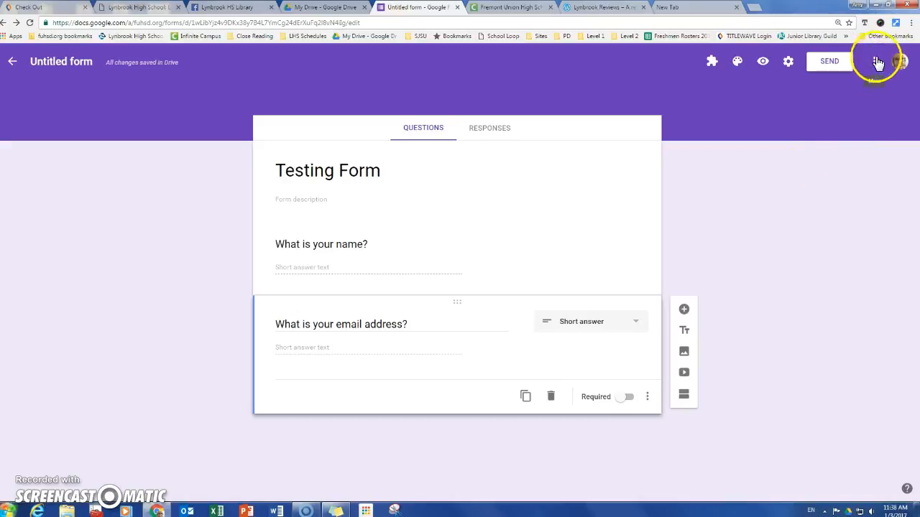
Step: Open the Add-ons gallery from the form's More menu
left_click(873, 61)
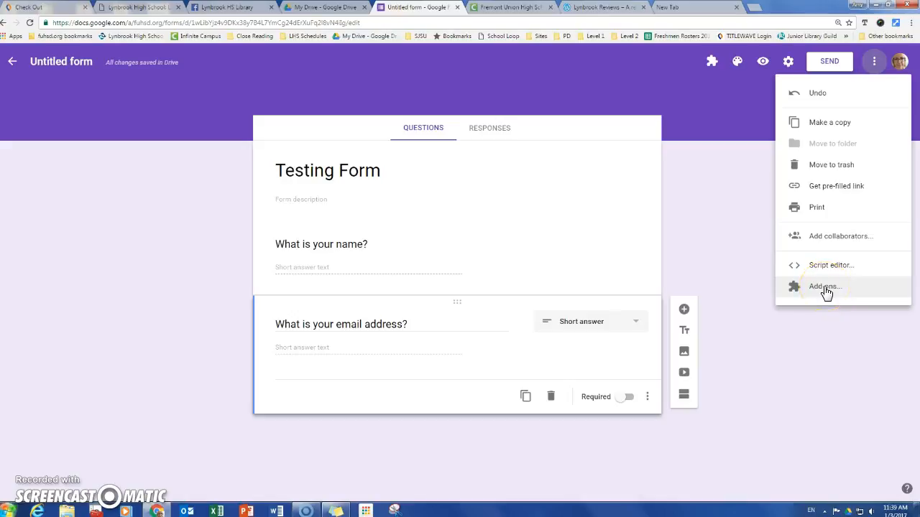
left_click(823, 287)
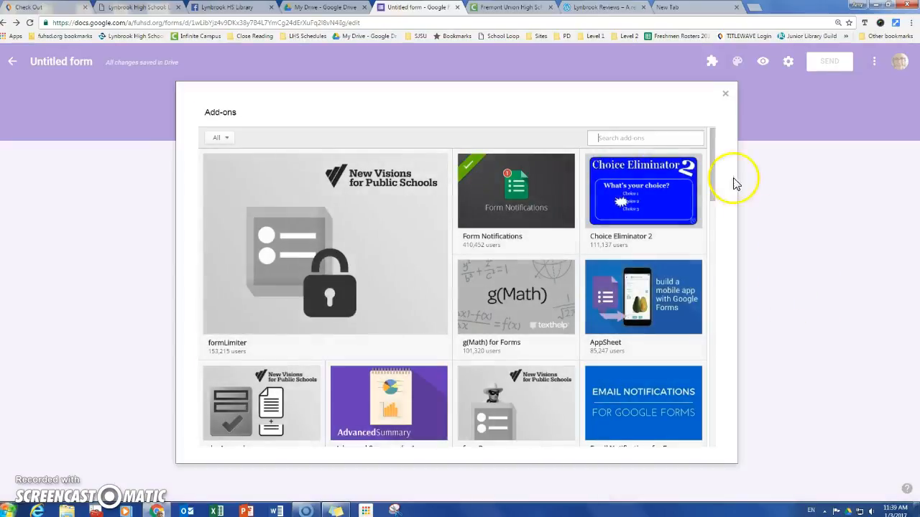
Step: Find Form Notifications in the gallery and view its Manage options
scroll("down", 3)
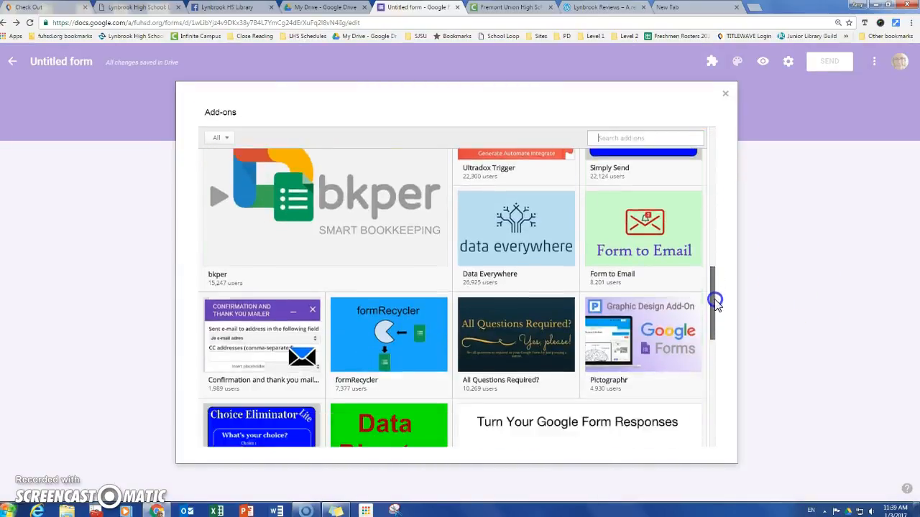
scroll("down", 3)
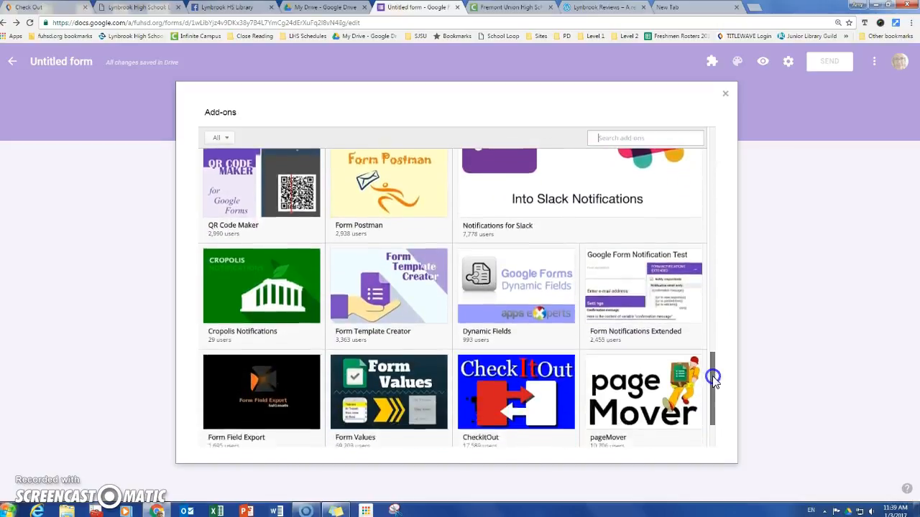
scroll("up", 3)
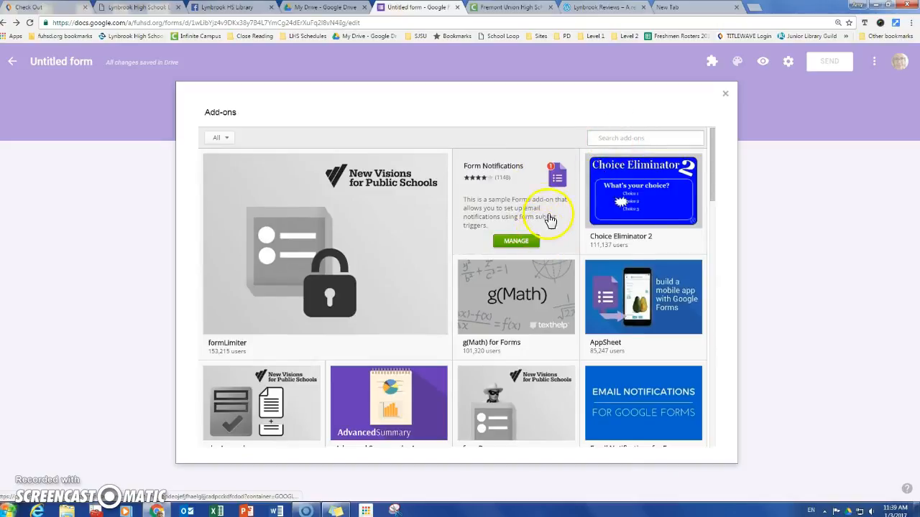
mouse_move(489, 176)
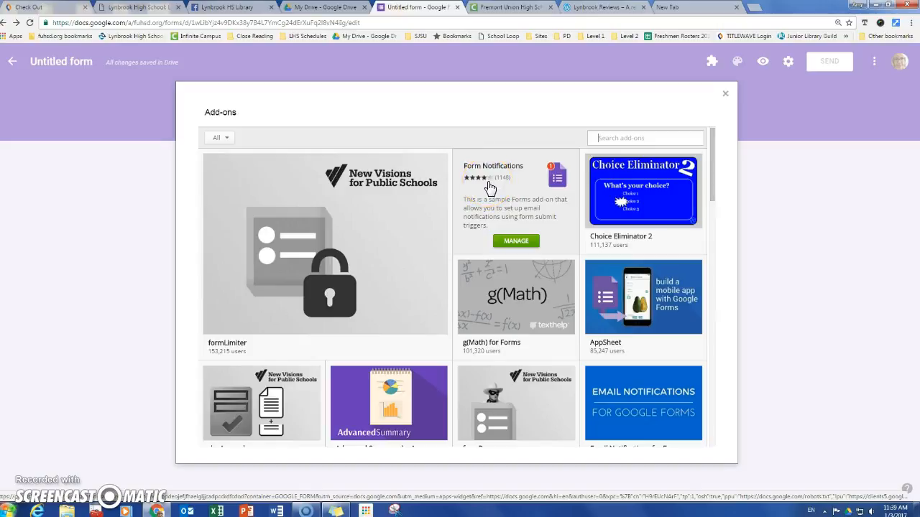
mouse_move(514, 185)
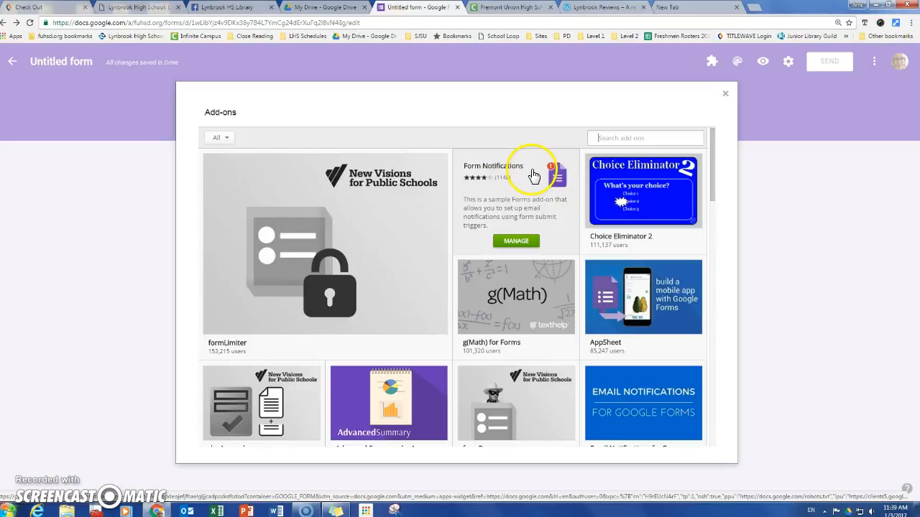
mouse_move(559, 238)
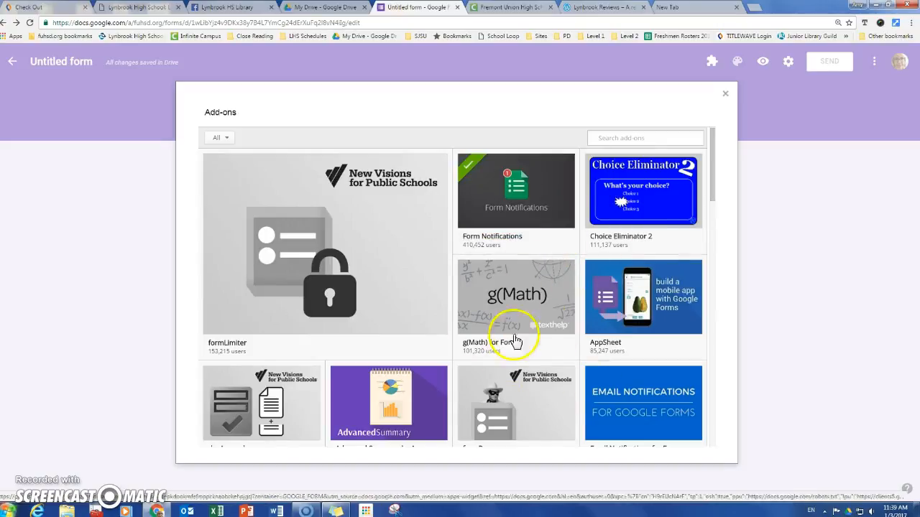
mouse_move(586, 319)
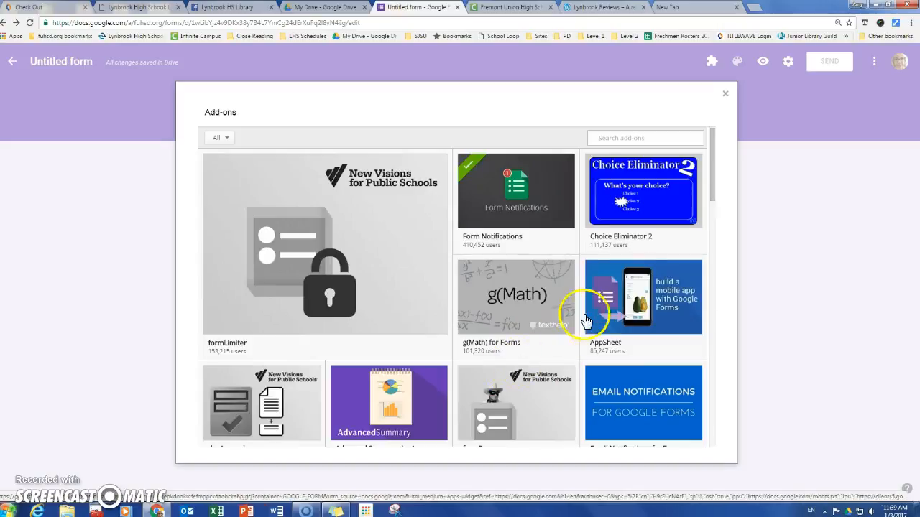
mouse_move(615, 178)
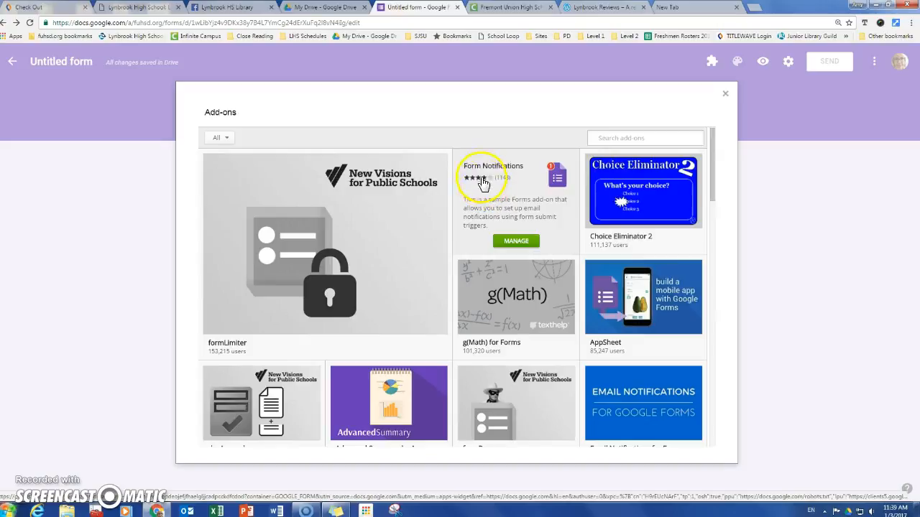
mouse_move(520, 184)
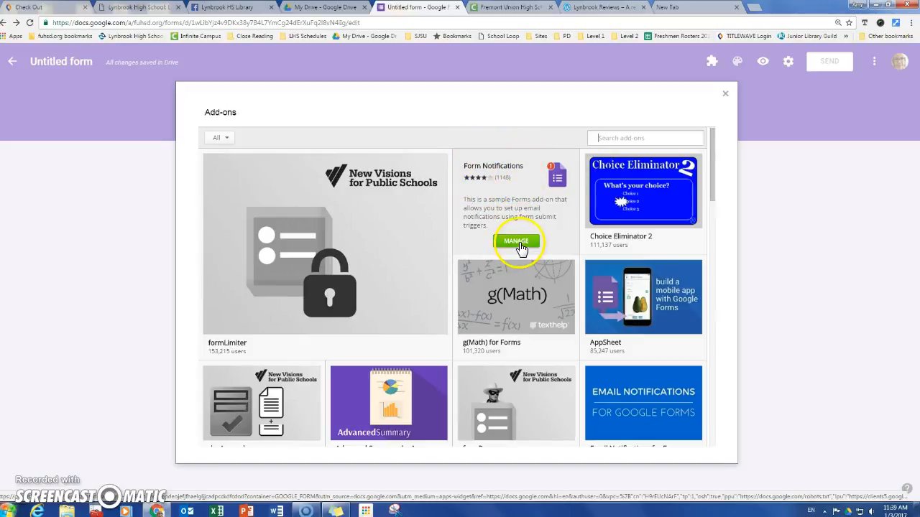
left_click(516, 240)
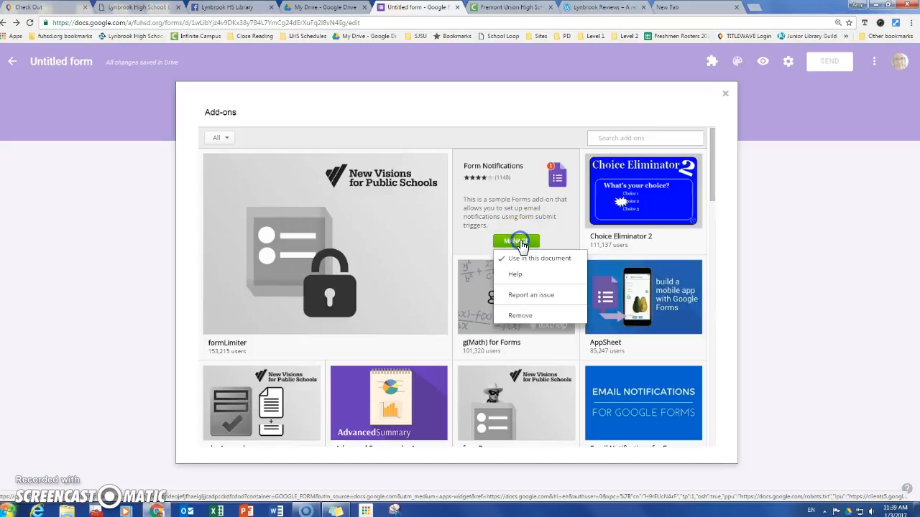
mouse_move(516, 321)
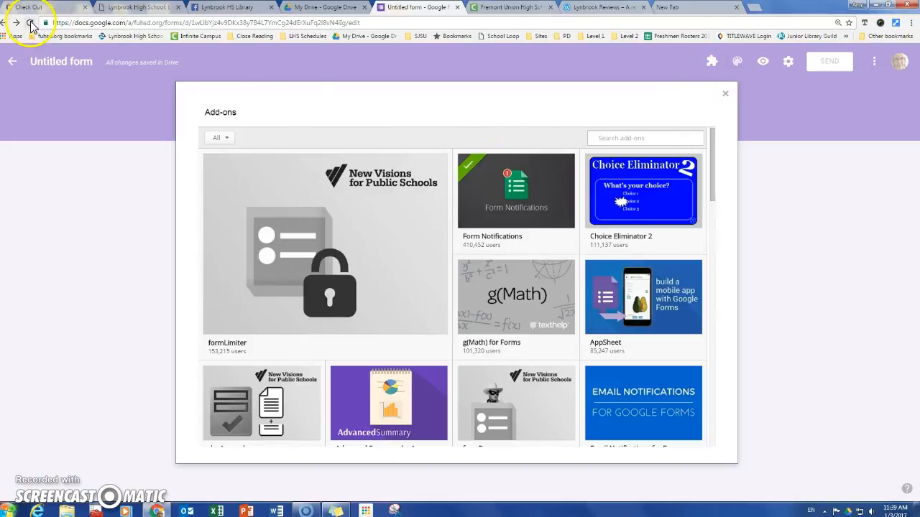
mouse_move(432, 102)
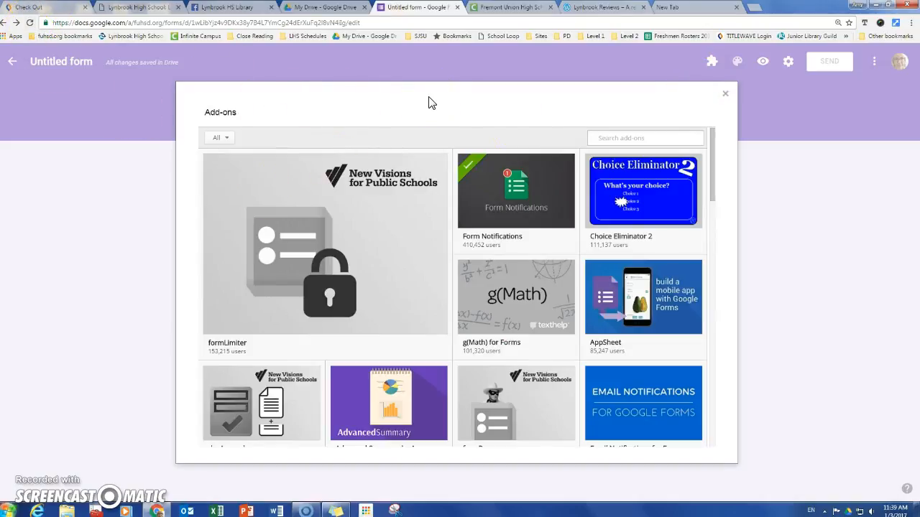
mouse_move(510, 112)
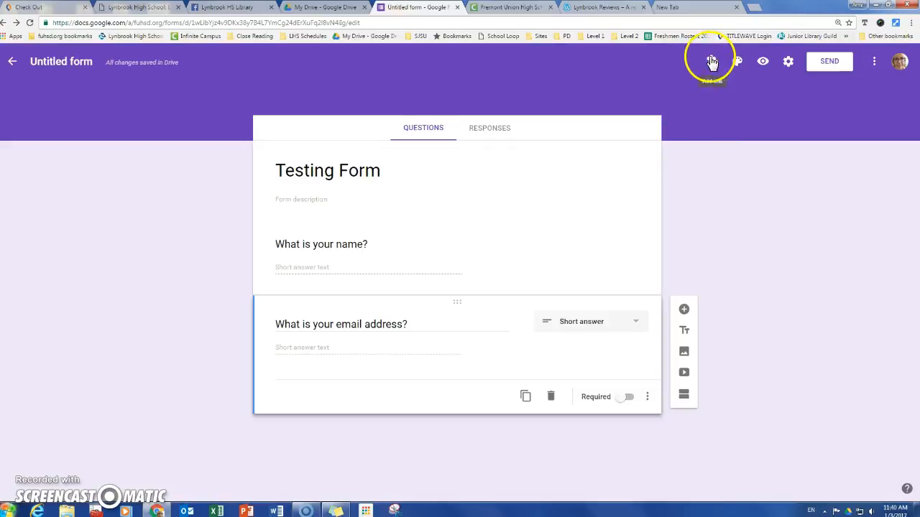
Step: Start Form Notifications from the toolbar's Add-ons menu
left_click(711, 61)
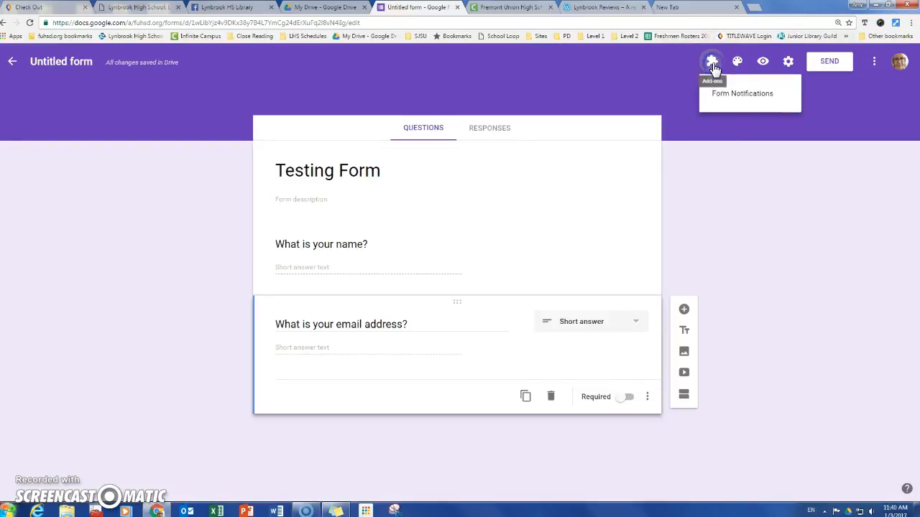
mouse_move(726, 97)
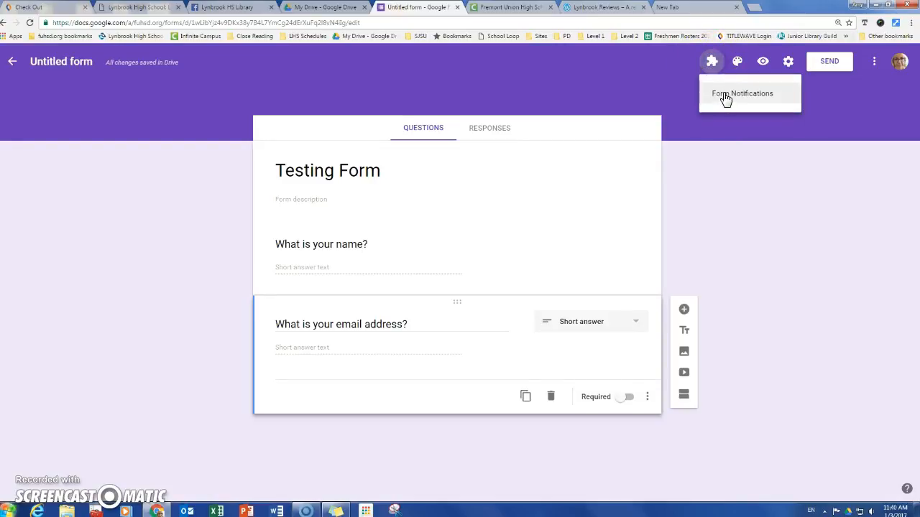
left_click(742, 92)
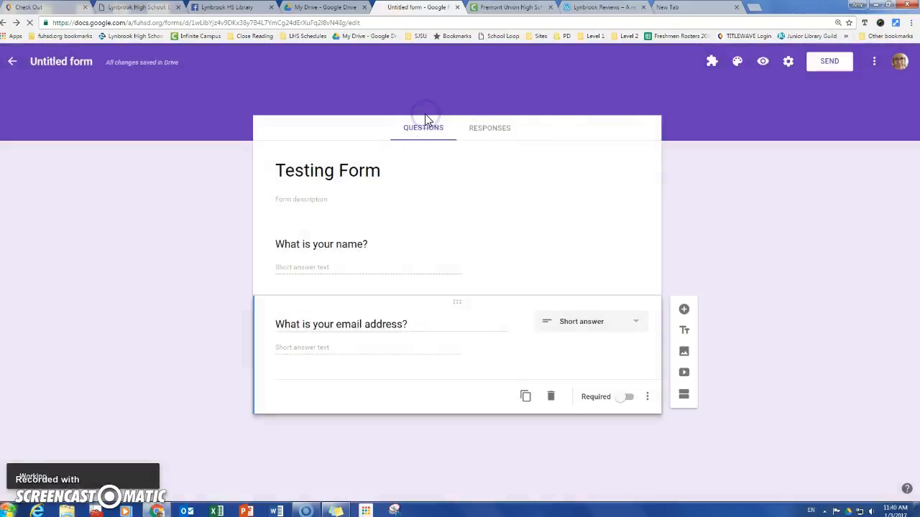
Step: Enable Notify respondents, using 'What is your email address?' as the email question
left_click(874, 61)
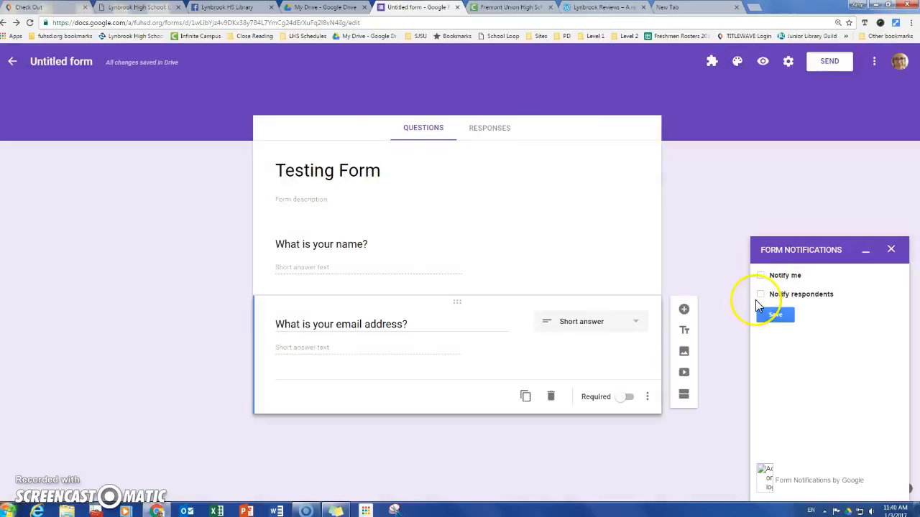
left_click(760, 294)
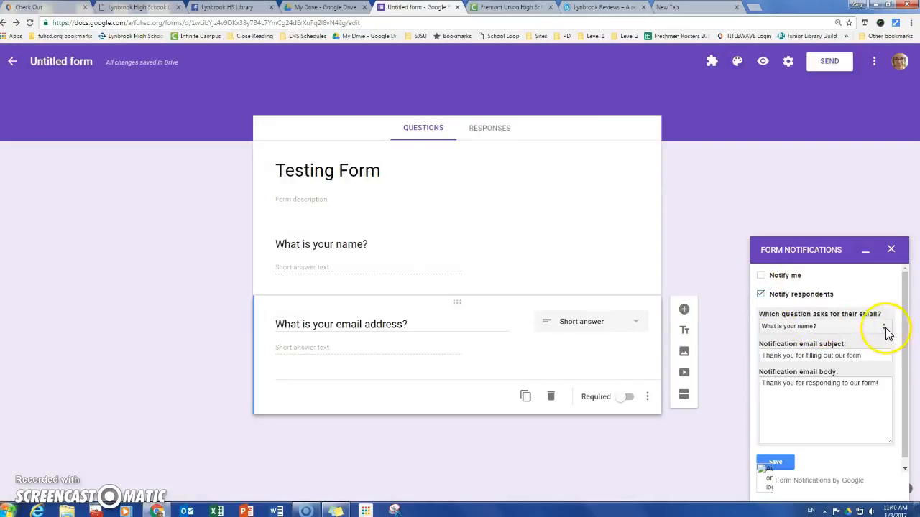
left_click(883, 327)
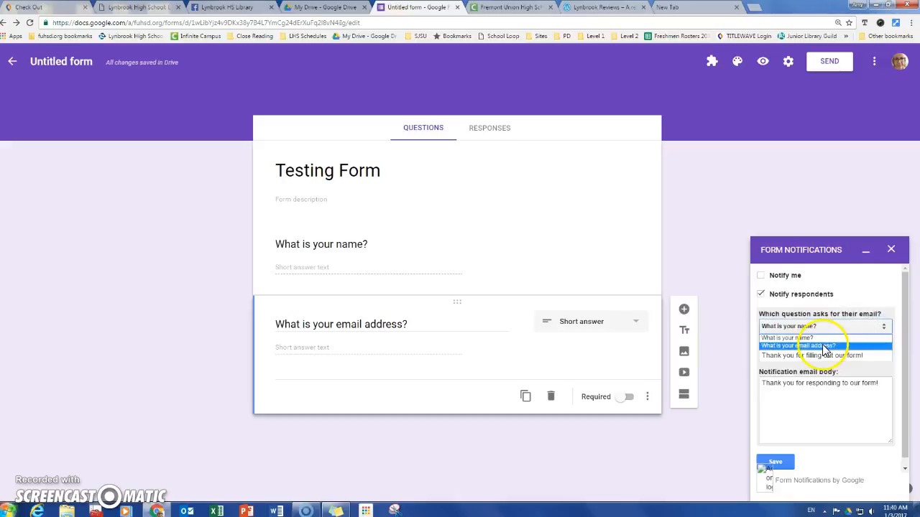
left_click(798, 346)
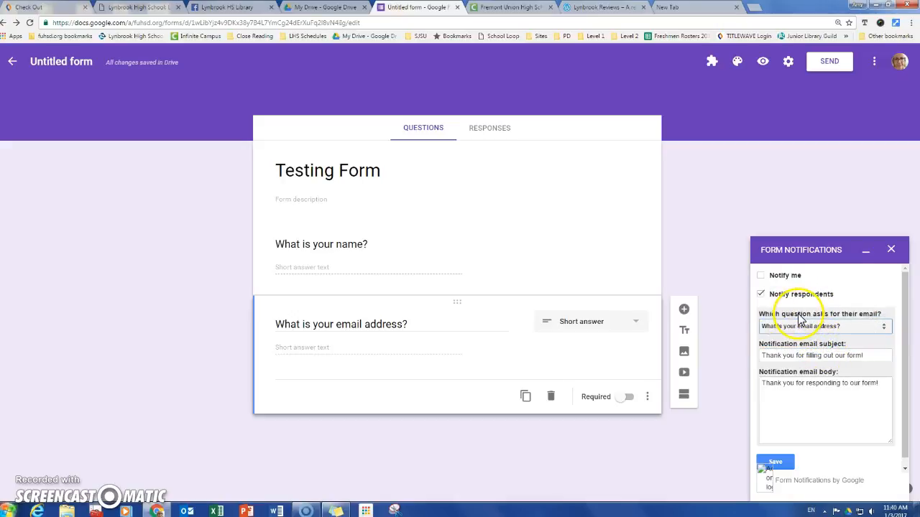